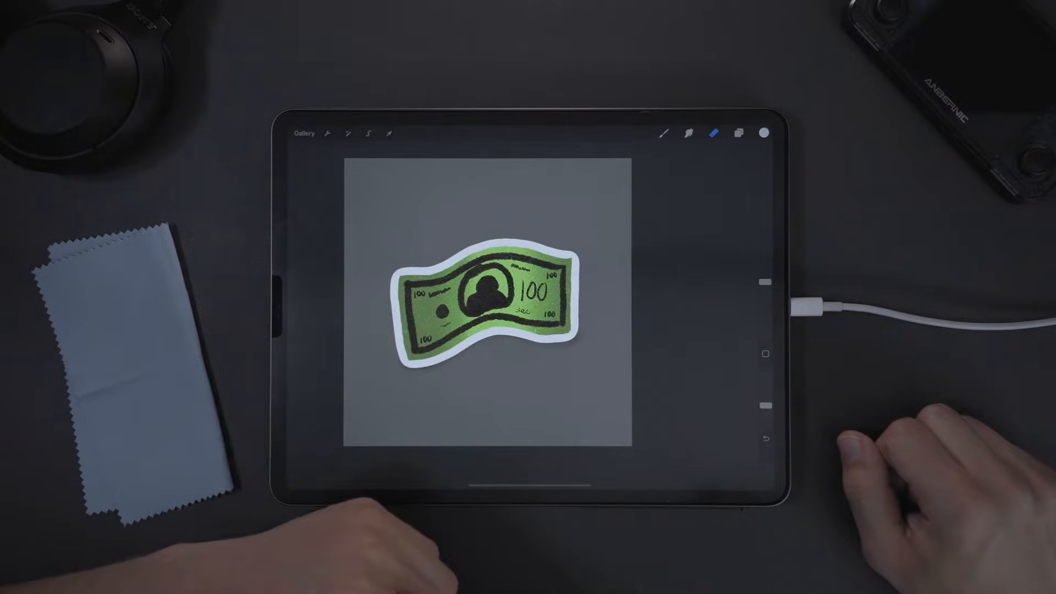
# Hide the white sticker outline layers so only the plain green bill shows.
pyautogui.click(388, 133)
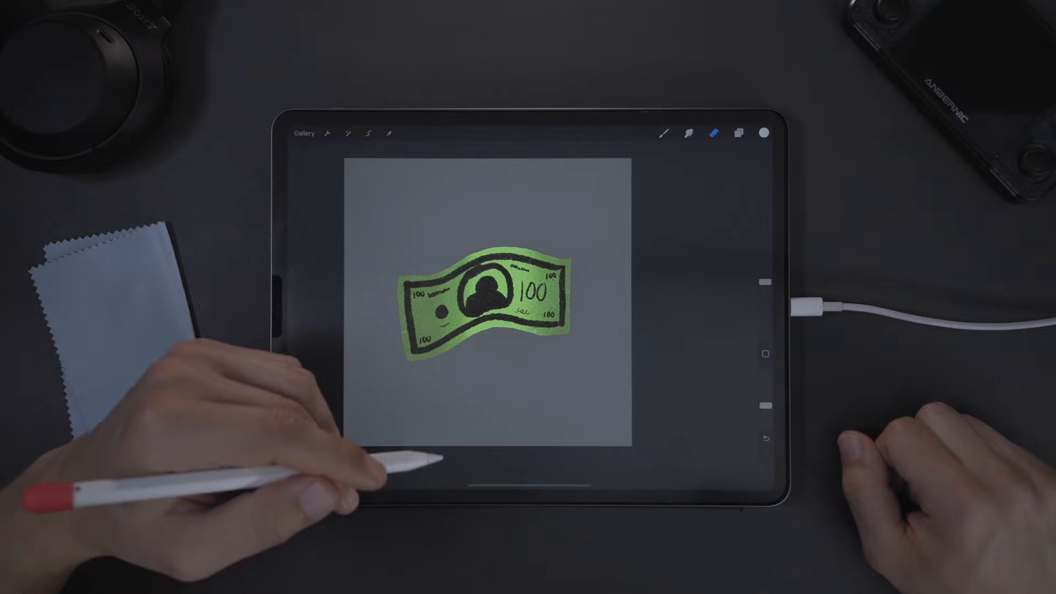
# Duplicate the bill layer and Alpha Lock the lower copy to fill it white.
pyautogui.click(738, 133)
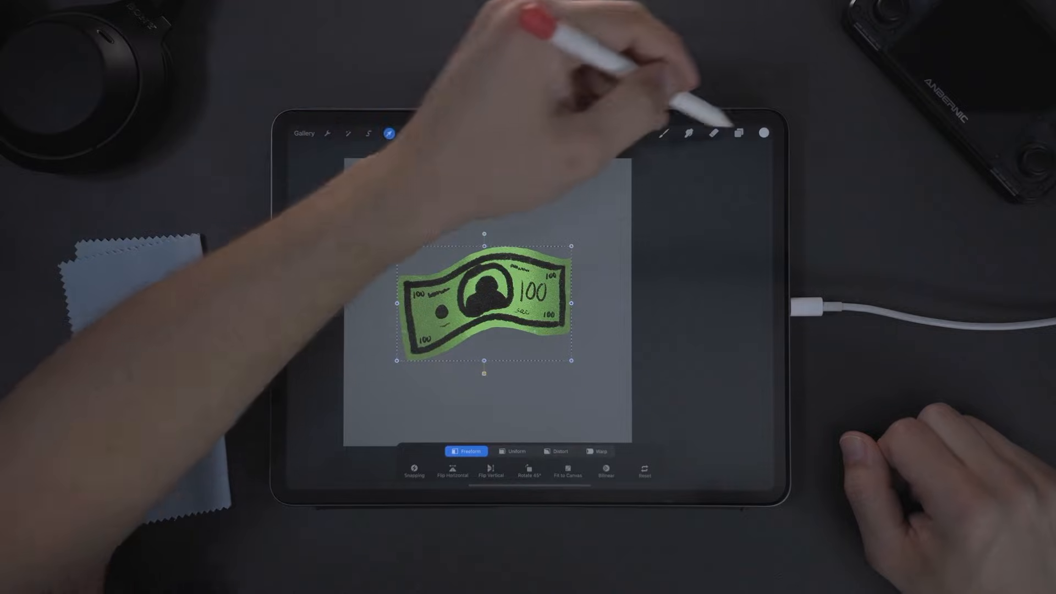
pyautogui.click(764, 133)
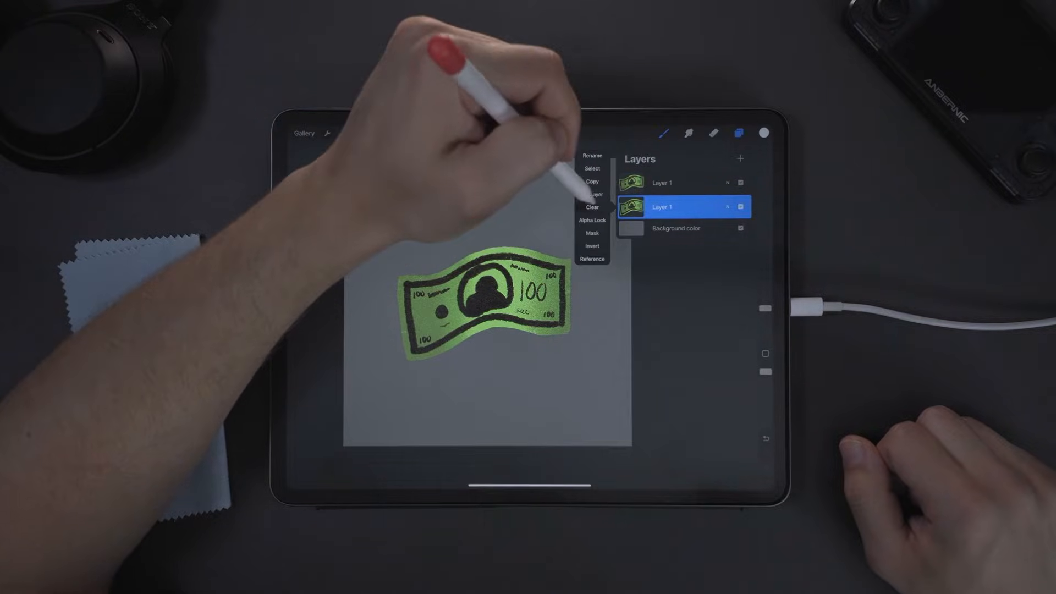
pyautogui.click(592, 219)
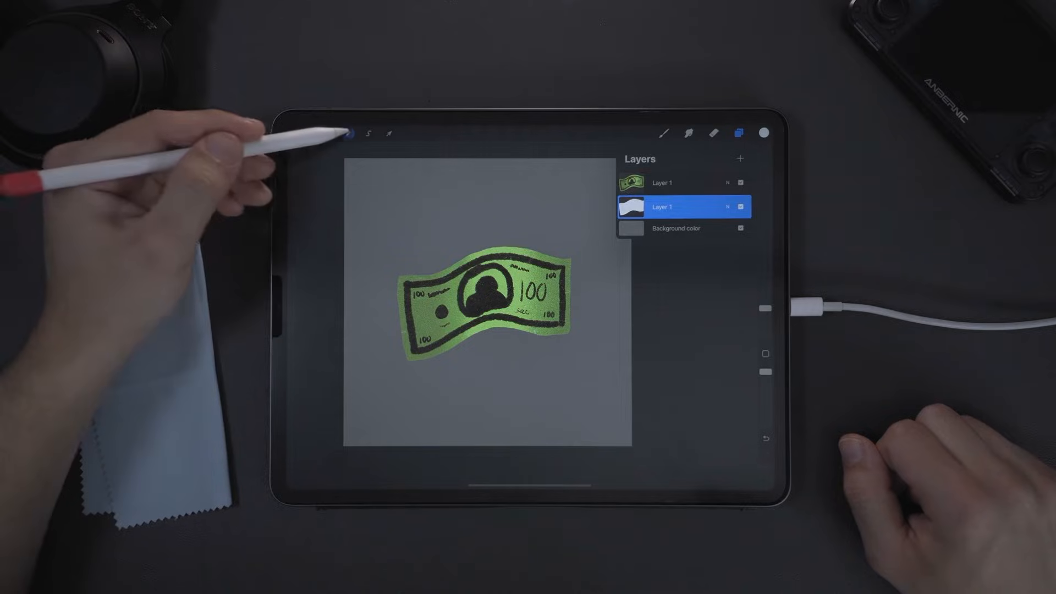
# Apply a Gaussian Blur to the white silhouette layer.
pyautogui.click(348, 132)
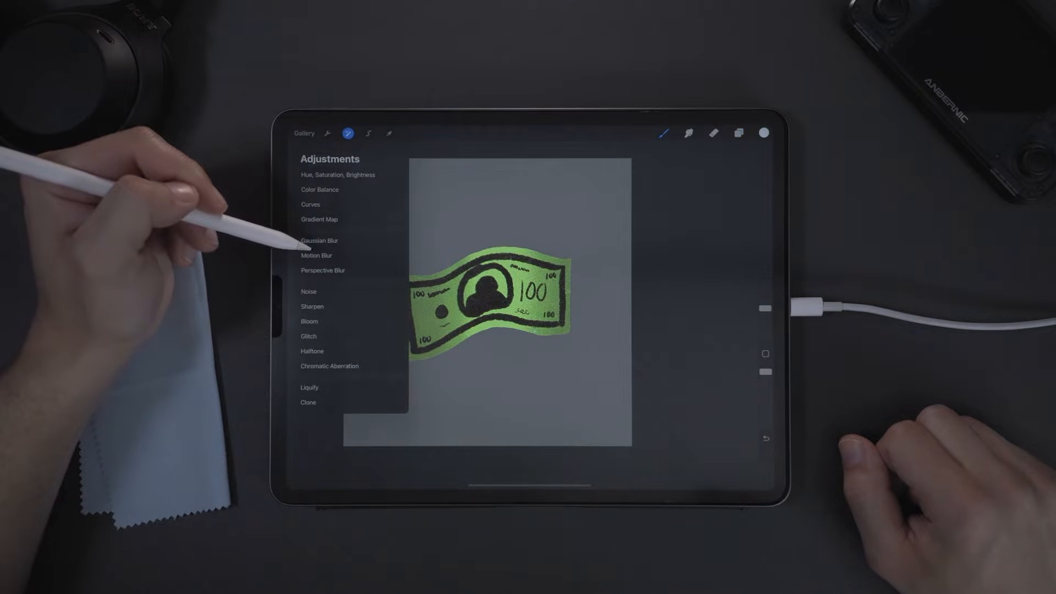
pyautogui.click(319, 240)
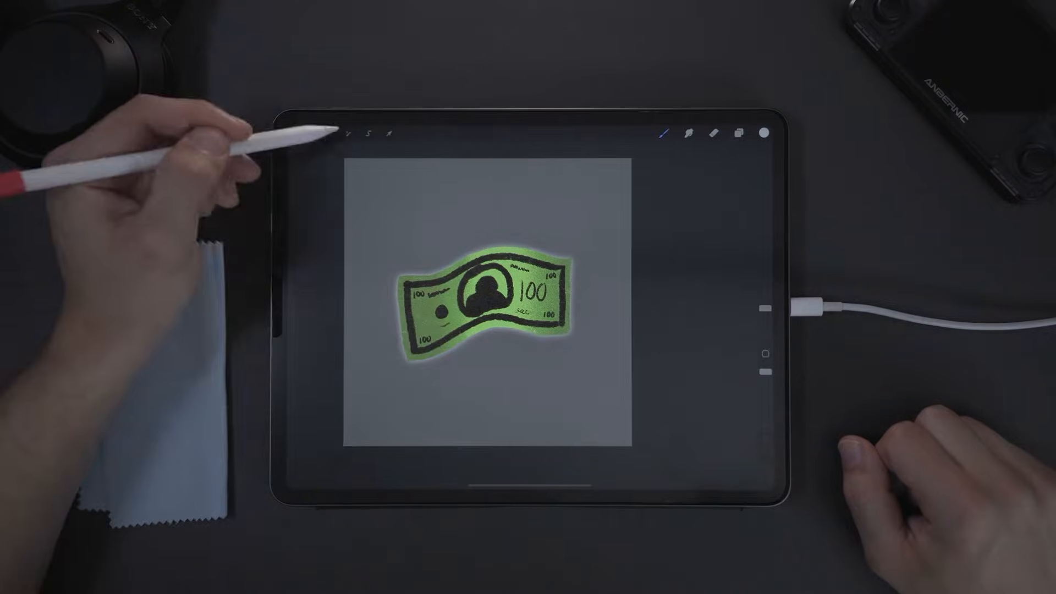
# Automatic-select the blurred glow around the bill at a 98.6% threshold.
pyautogui.click(369, 132)
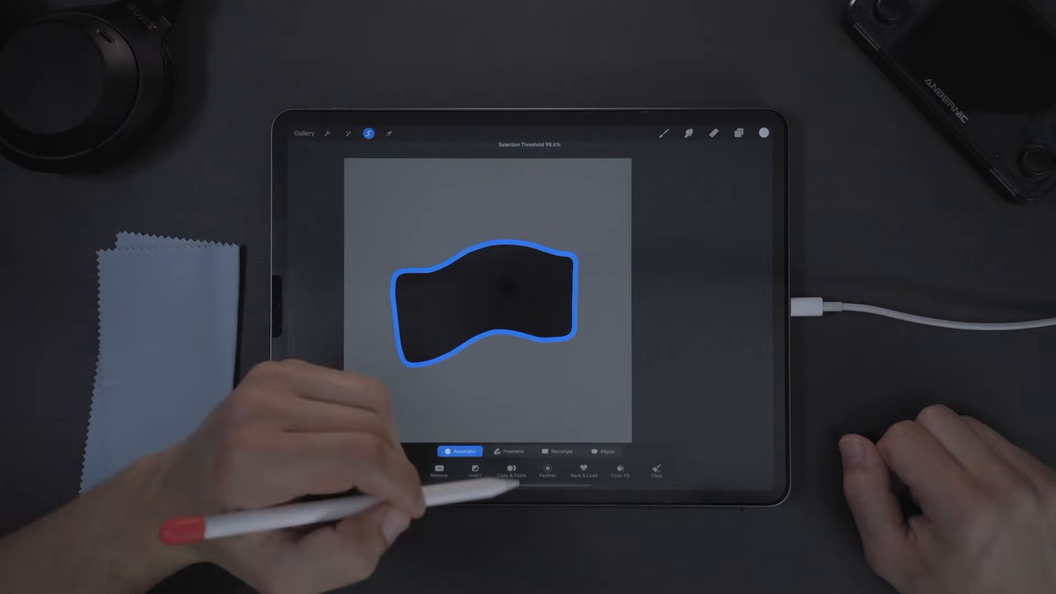
# Hide the blurred layer, add a new layer, and fill the selection with white.
pyautogui.click(739, 132)
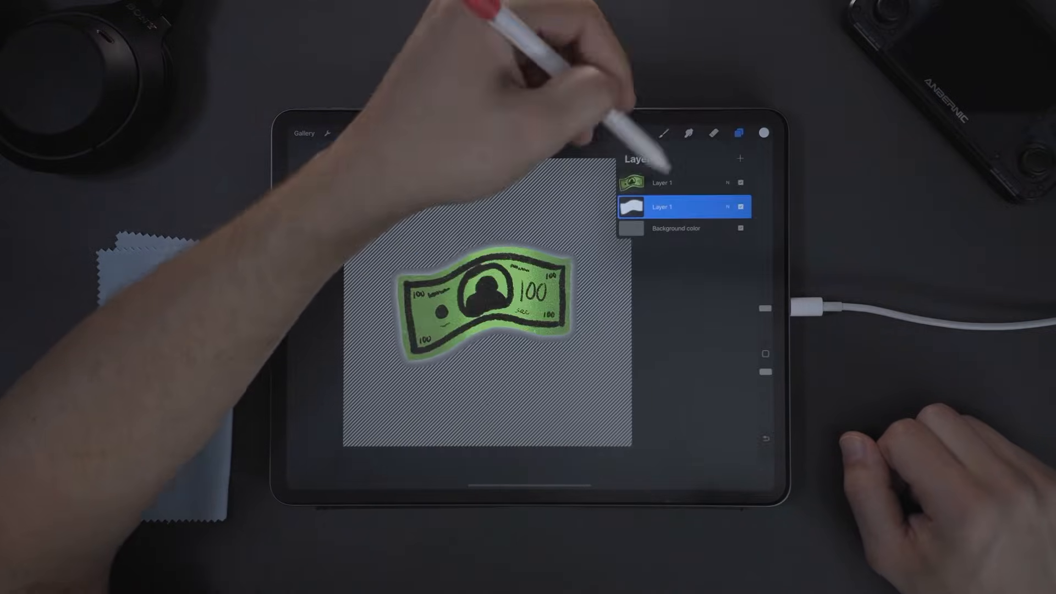
pyautogui.click(741, 206)
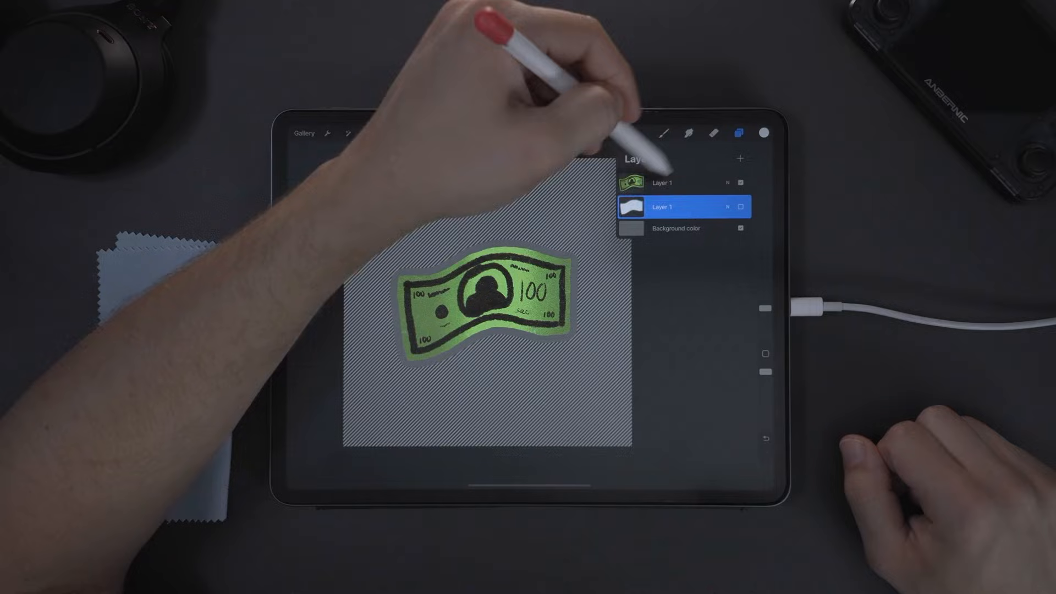
pyautogui.click(741, 159)
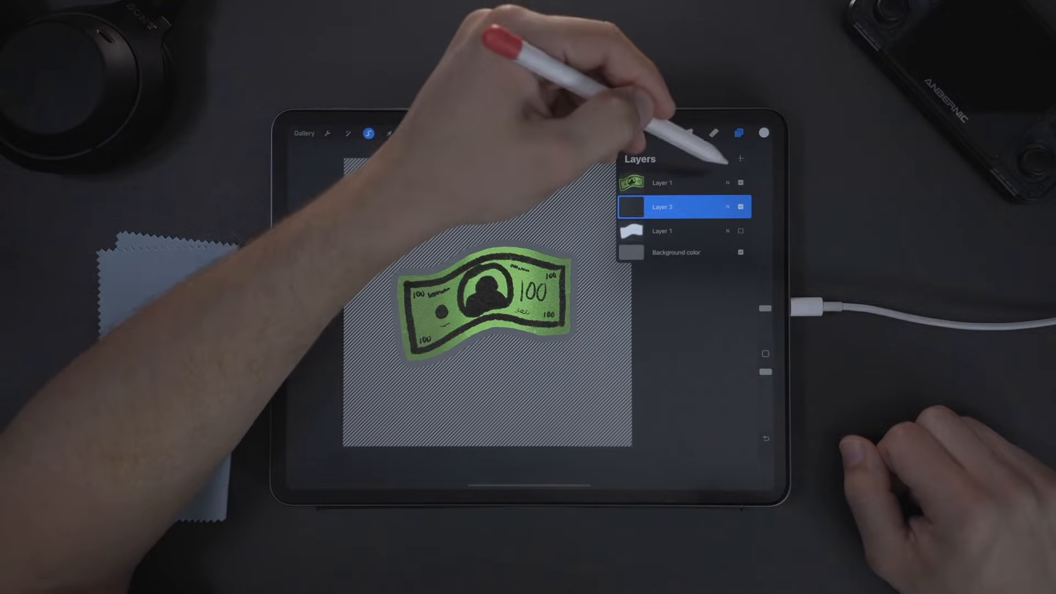
pyautogui.click(663, 206)
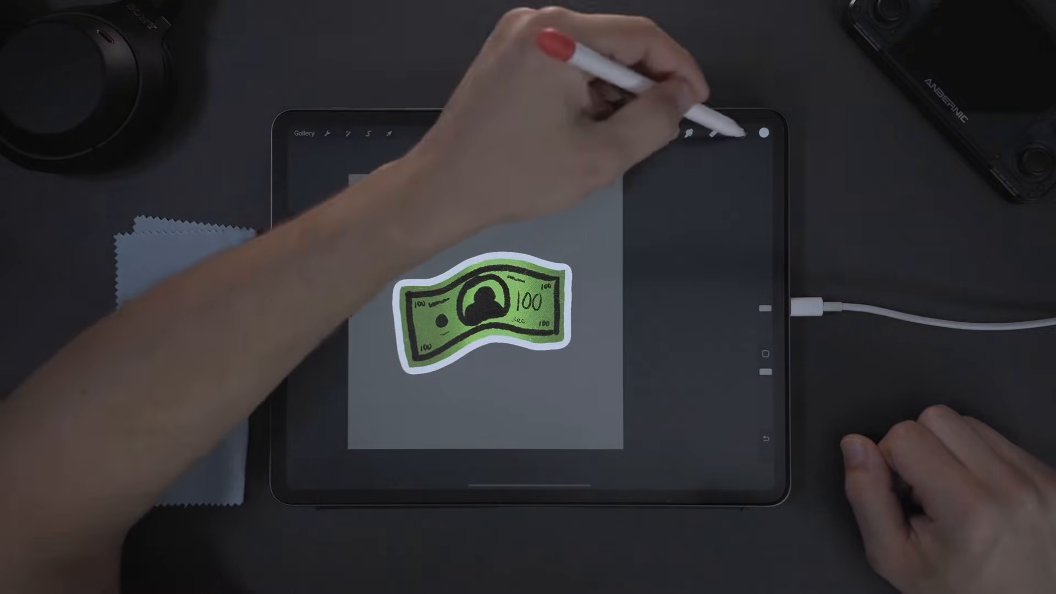
# Tidy the layers and scale the bill sticker up with Freeform Transform.
pyautogui.click(739, 133)
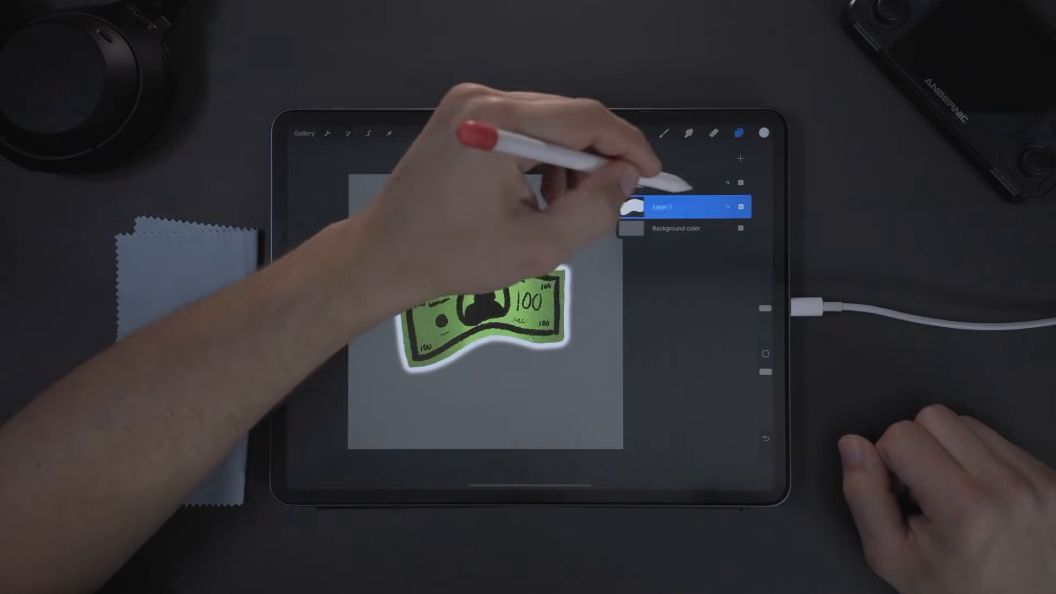
pyautogui.click(673, 207)
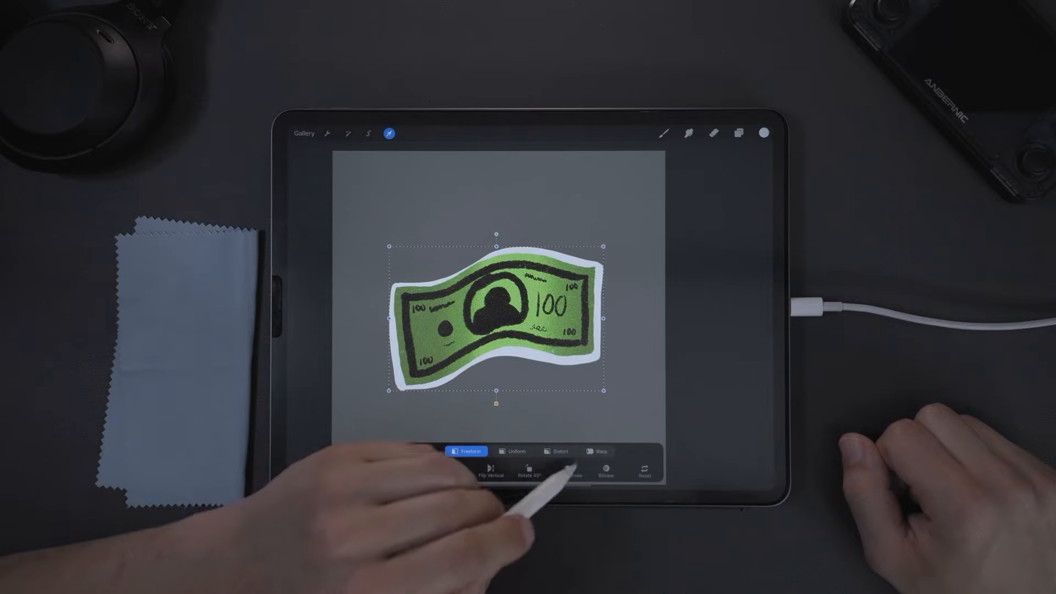
# Distort a corner of the bill sticker using Transform > Distort.
pyautogui.click(559, 450)
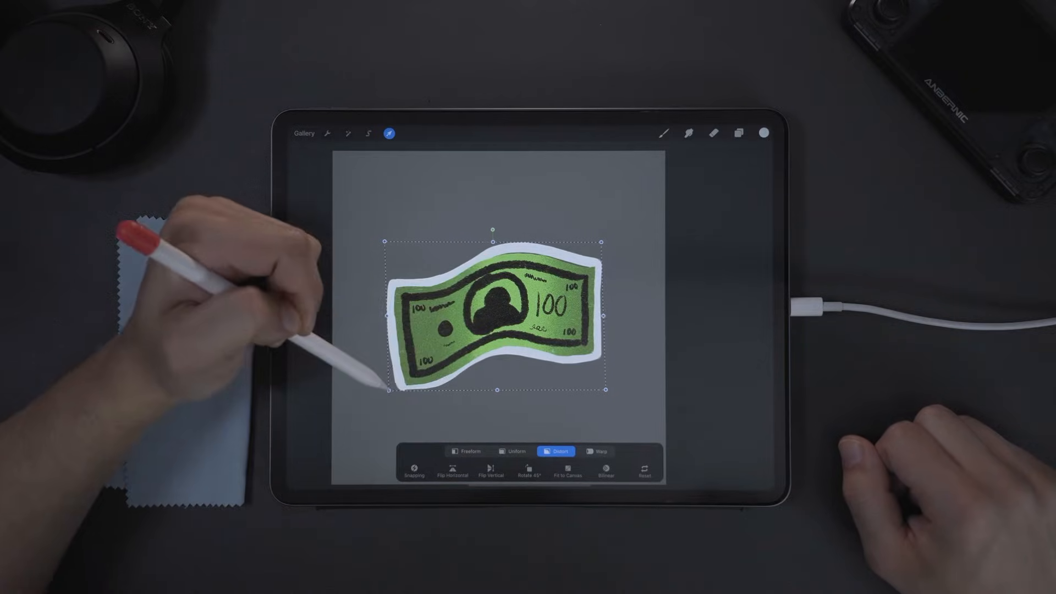
pyautogui.click(389, 133)
pyautogui.write('Timmy')
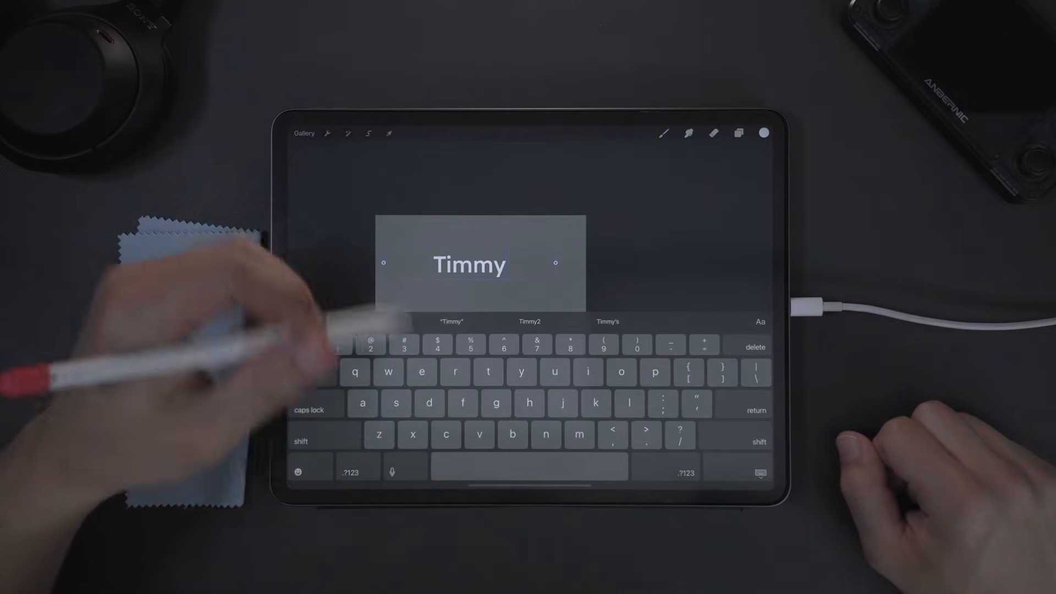
# Add 'Timmy' as text on the new canvas, coloured dark and enlarged.
pyautogui.click(328, 132)
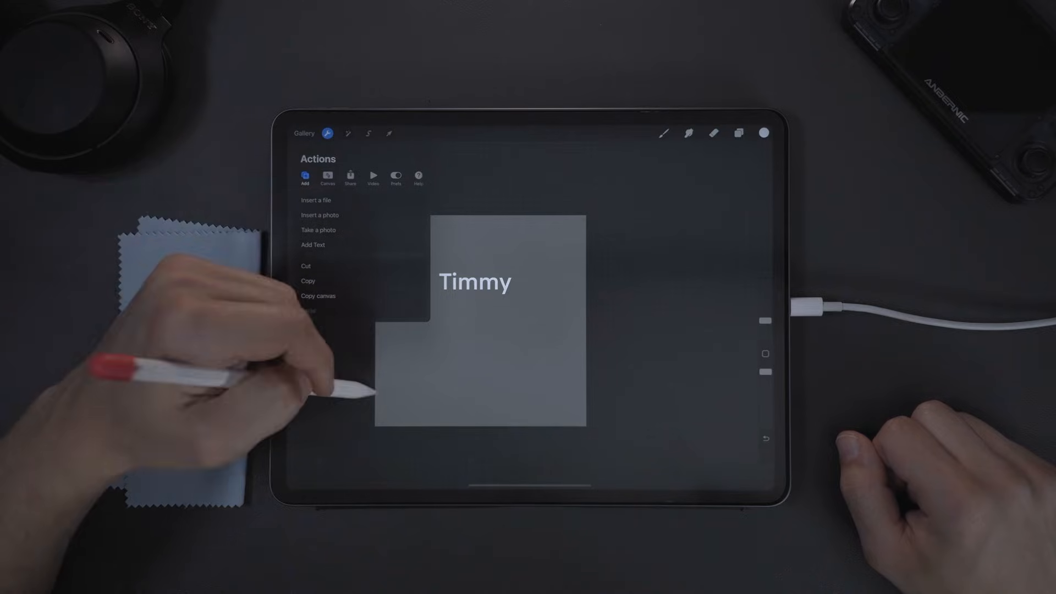
pyautogui.click(388, 133)
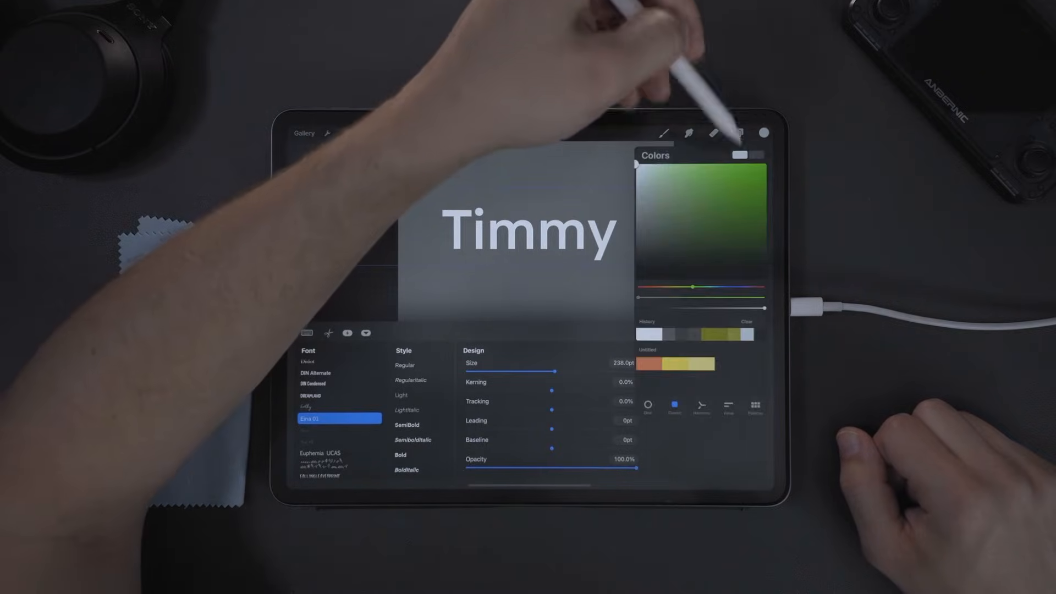
pyautogui.click(420, 424)
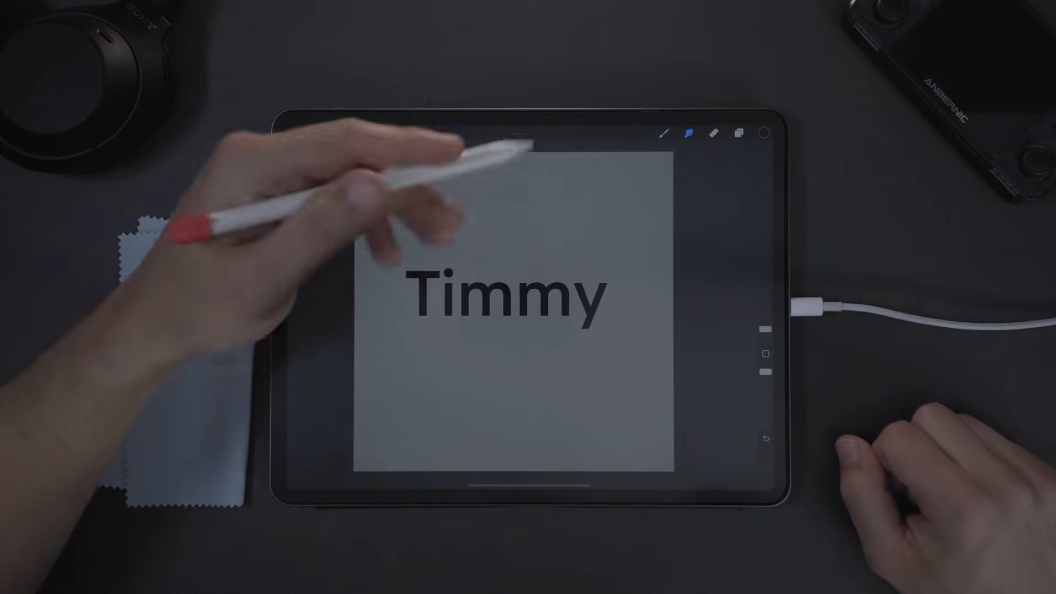
pyautogui.click(739, 132)
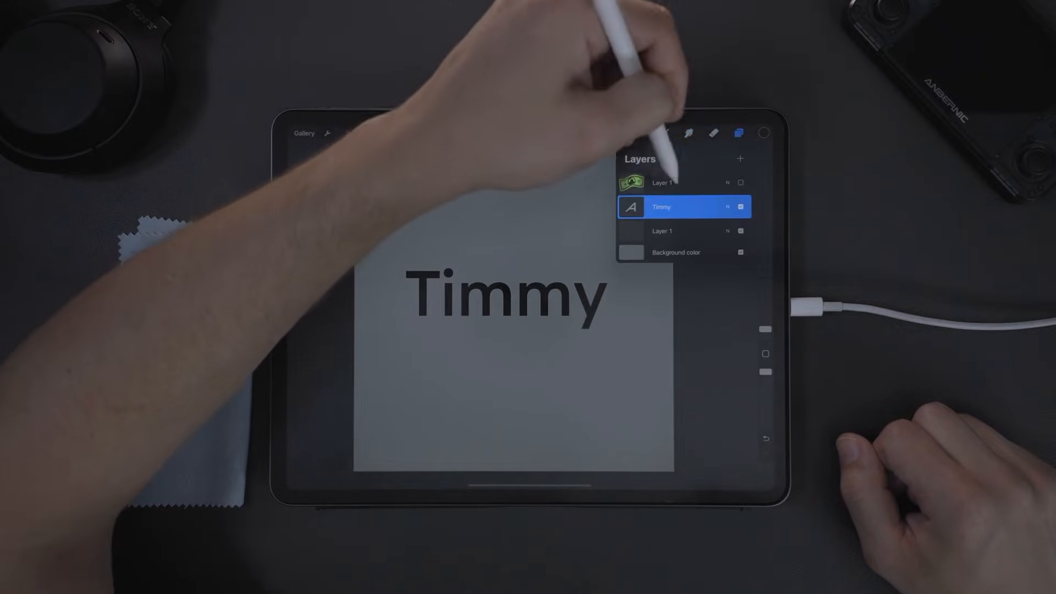
# Duplicate the Timmy text layer and set the lower copy's style to SemiBold.
pyautogui.click(683, 207)
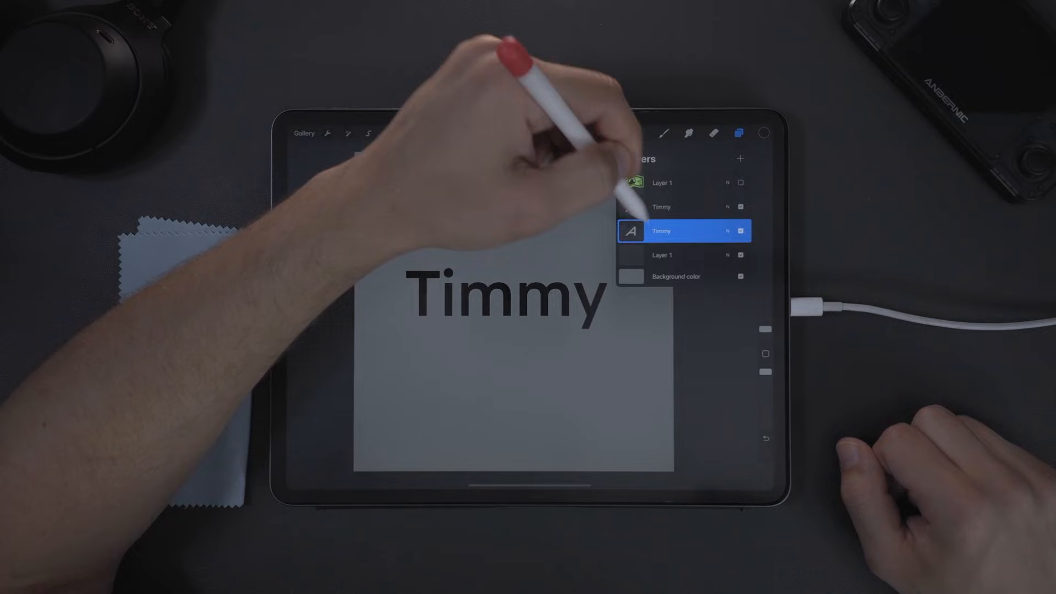
pyautogui.click(680, 230)
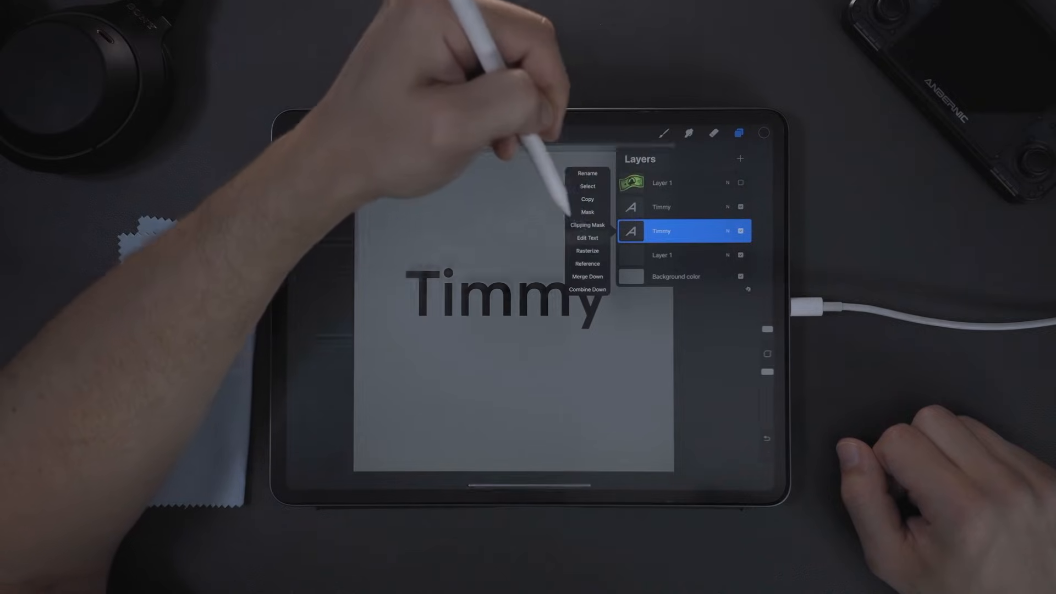
pyautogui.click(585, 238)
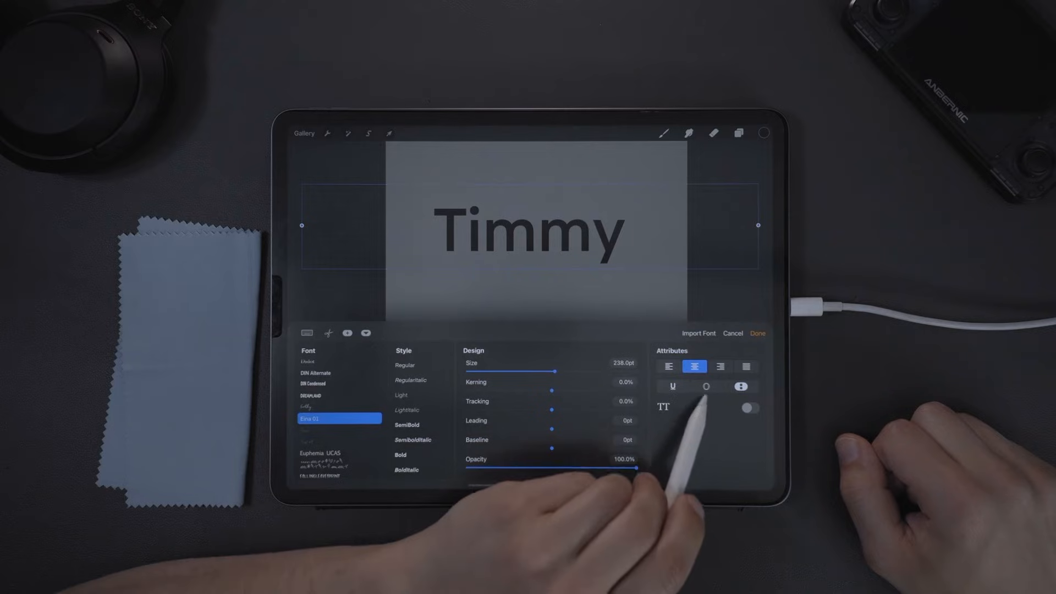
pyautogui.click(706, 386)
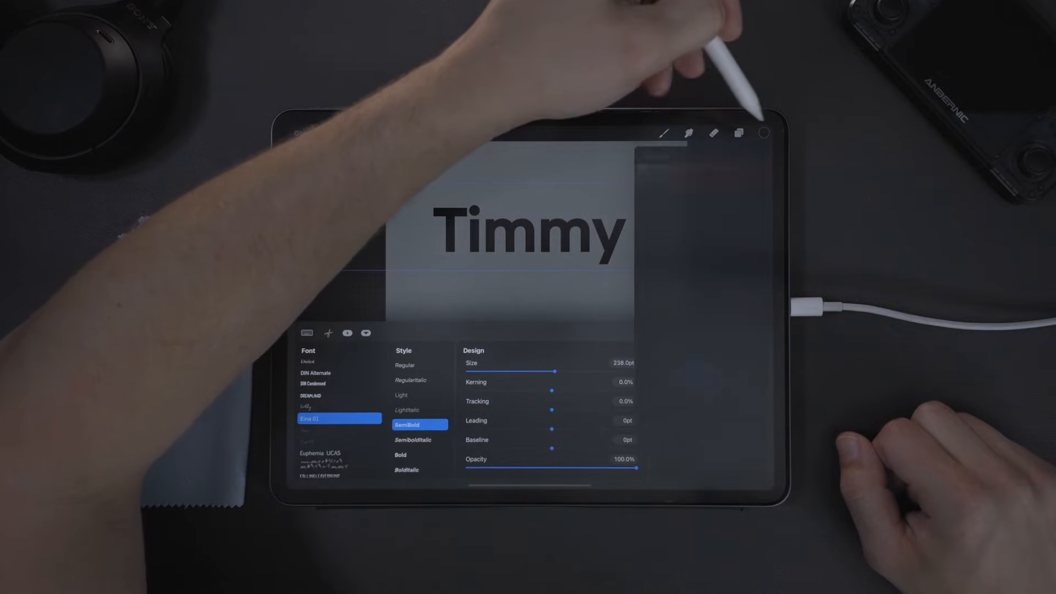
pyautogui.click(763, 132)
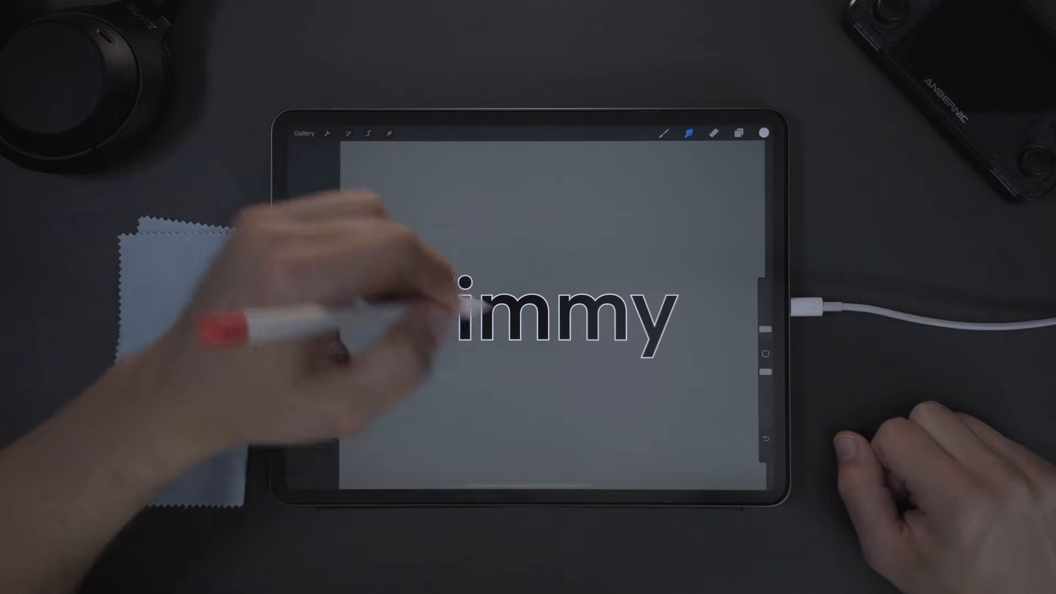
# Select and rasterize the lower Timmy copy, then bring up Adjustments.
pyautogui.click(739, 133)
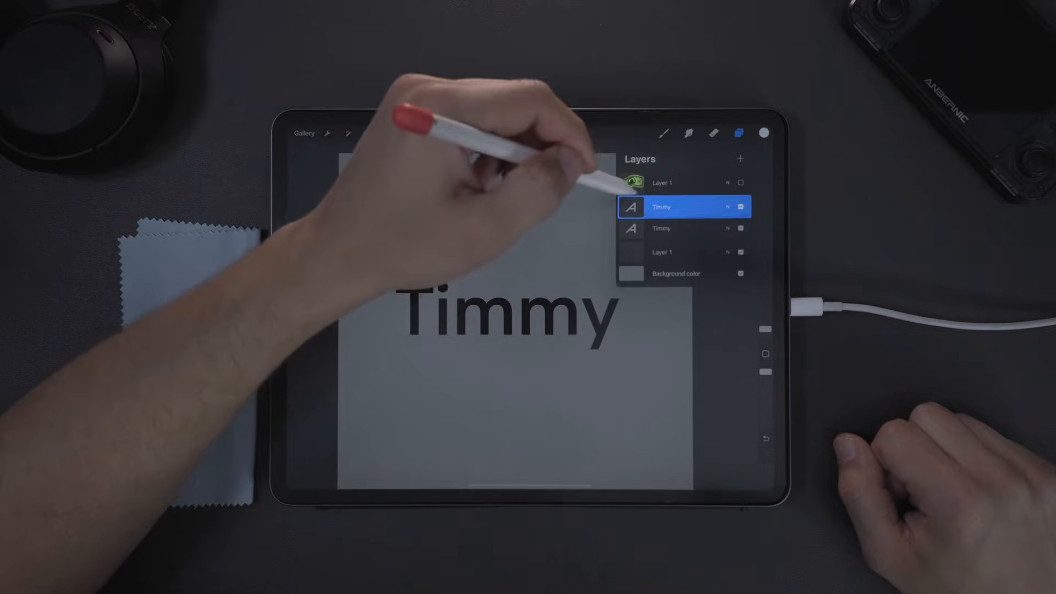
pyautogui.click(682, 231)
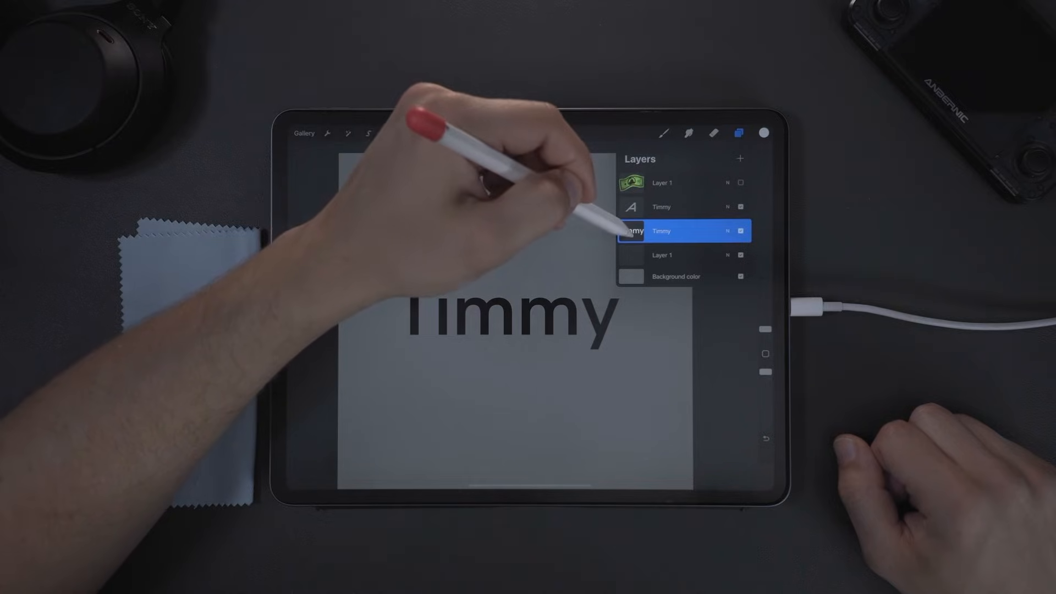
pyautogui.click(348, 133)
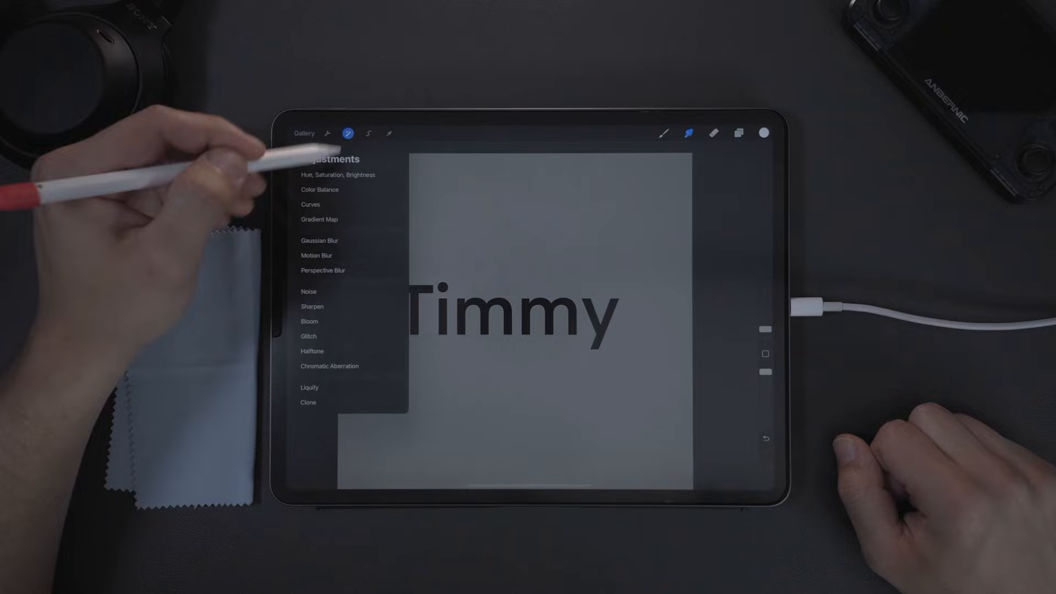
# Gaussian-blur the lower Timmy copy and auto-select its rounded blob at about 47% threshold.
pyautogui.click(319, 240)
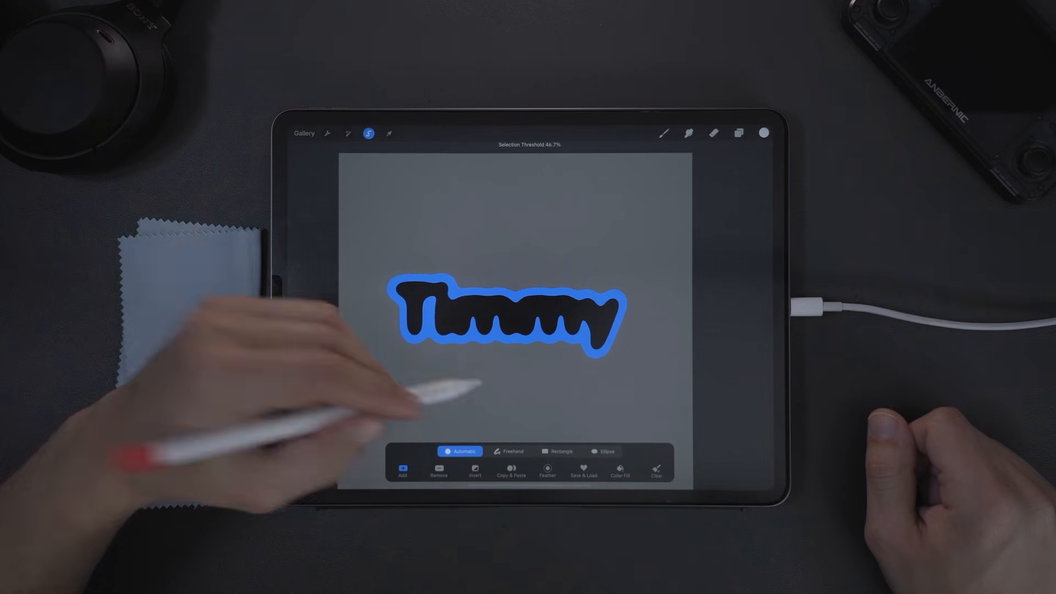
pyautogui.click(738, 132)
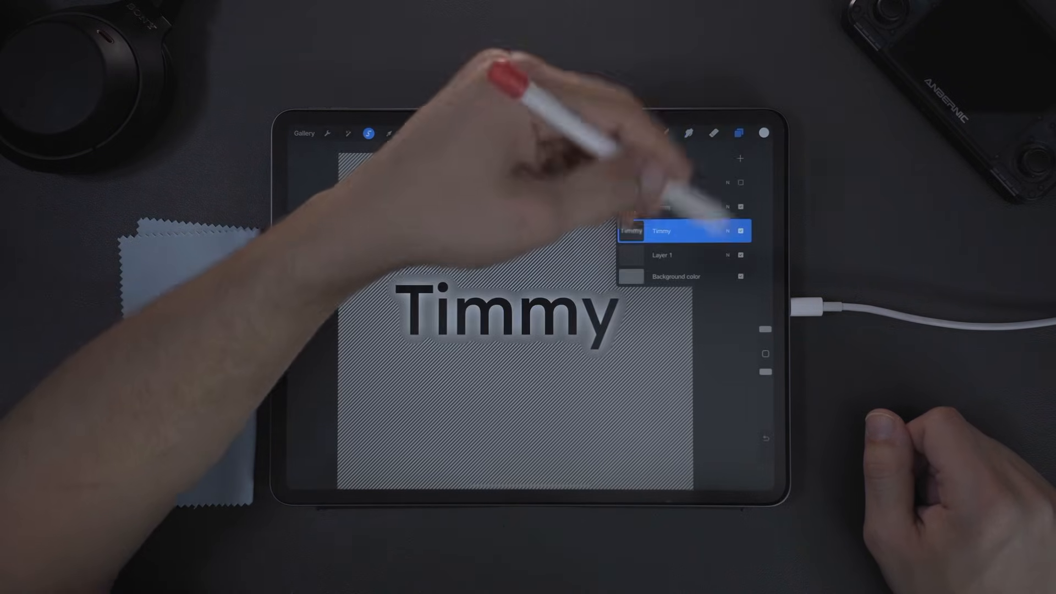